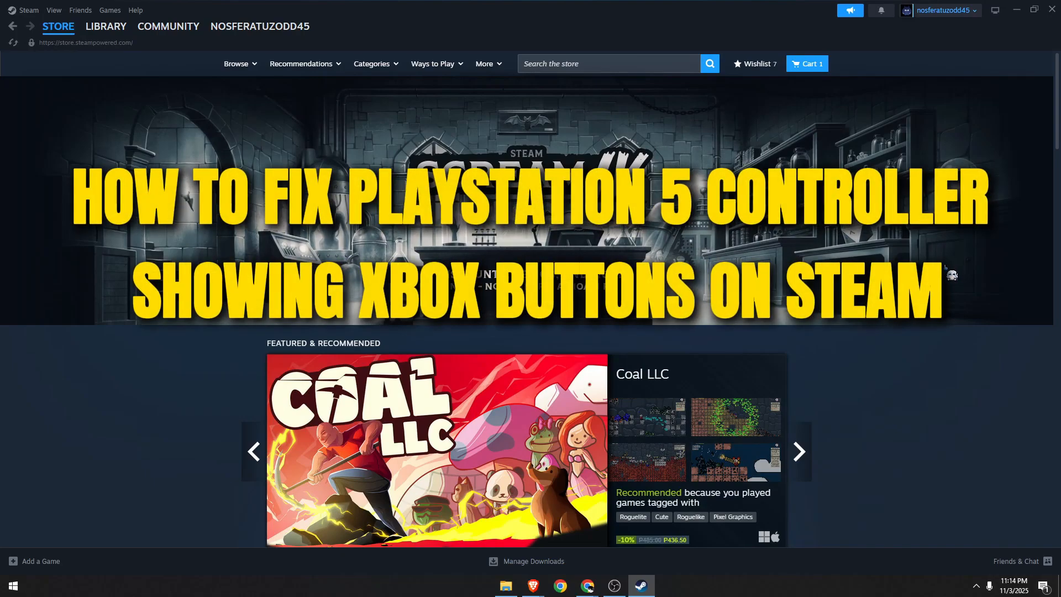
mouse_move(947, 278)
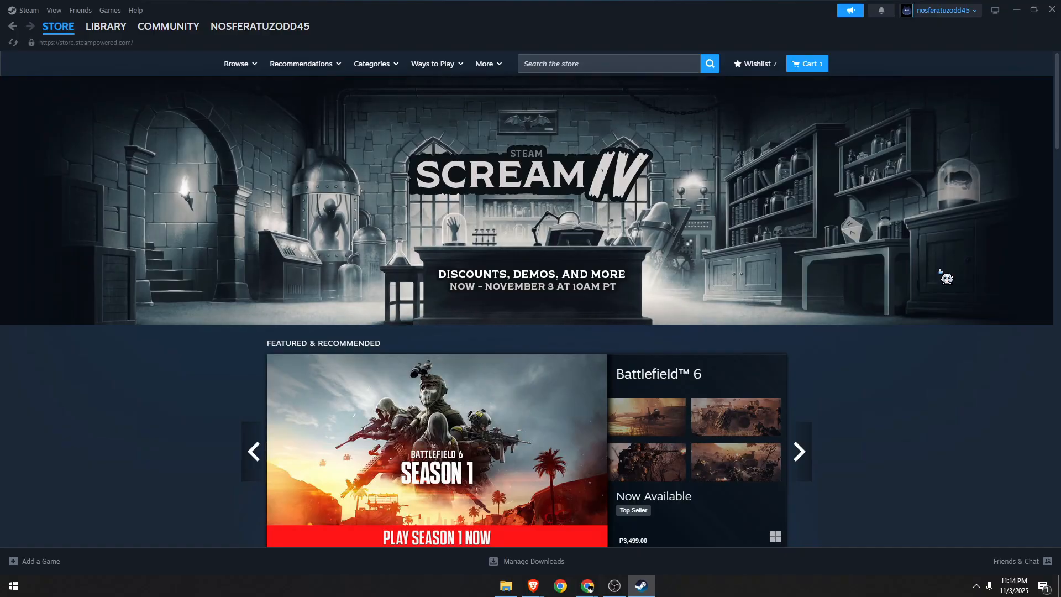
mouse_move(937, 278)
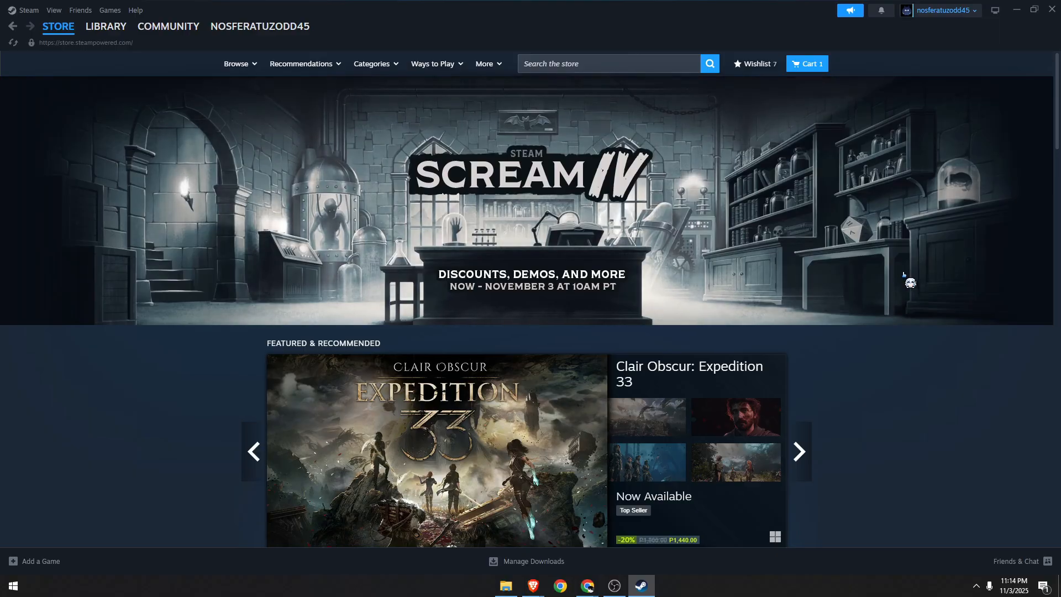
mouse_move(386, 211)
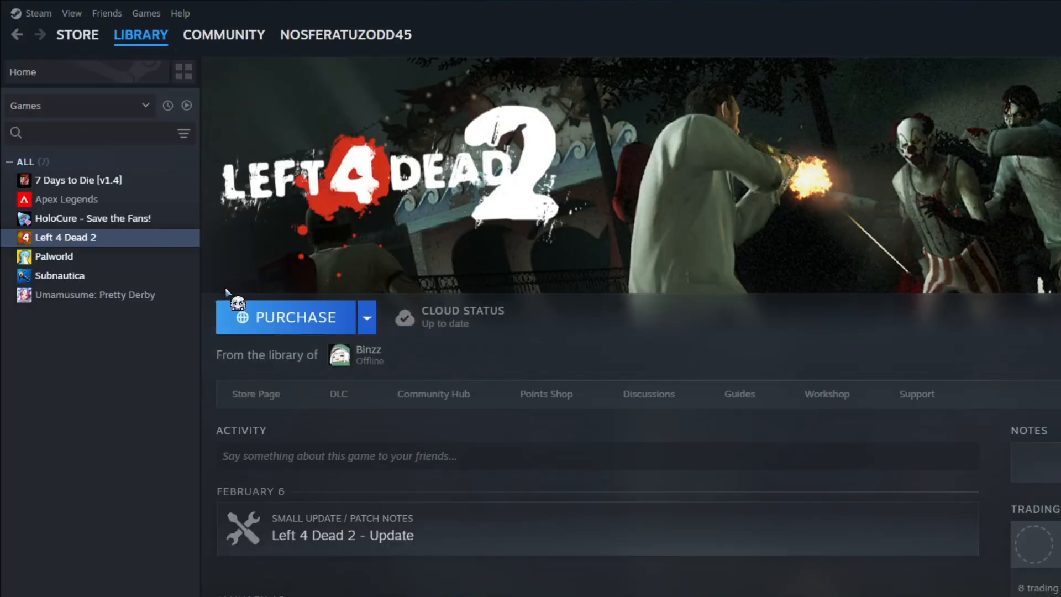
mouse_move(124, 337)
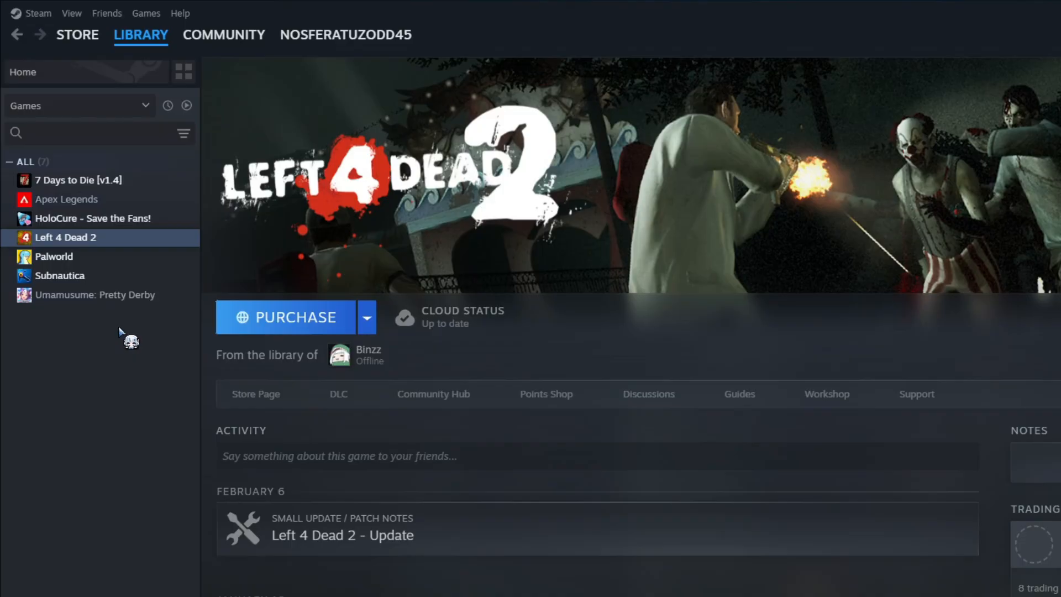
mouse_move(126, 255)
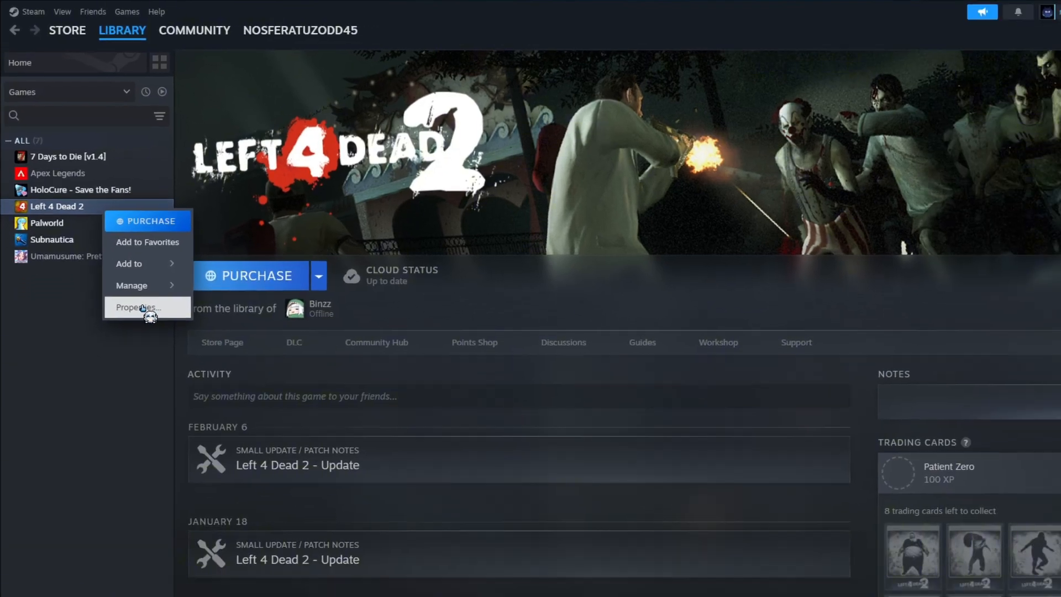
Show Left 4 Dead 2's Controller properties with the Steam Input override choices listed.
click(137, 307)
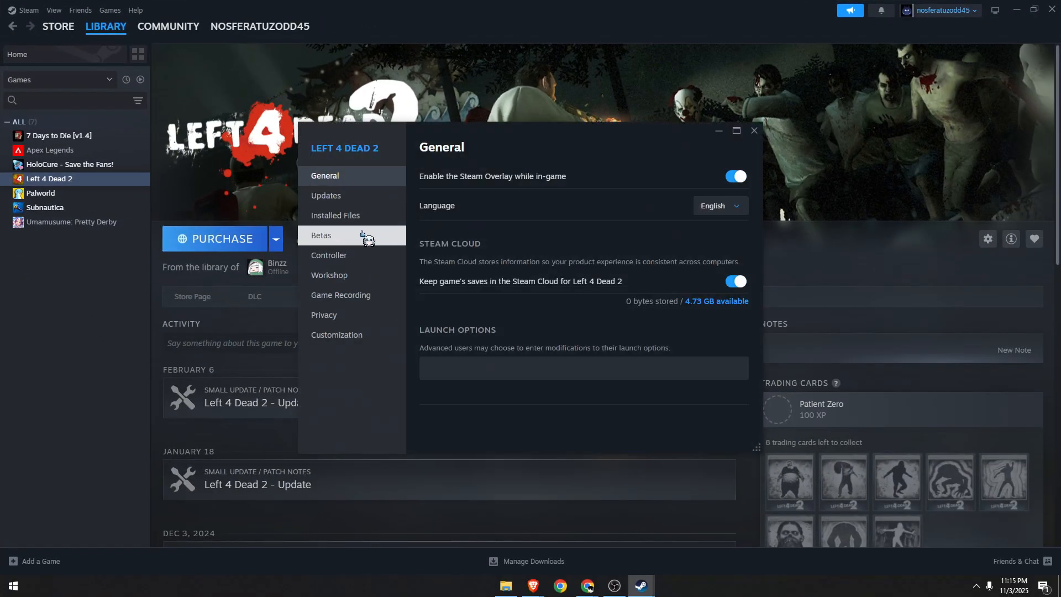
click(329, 256)
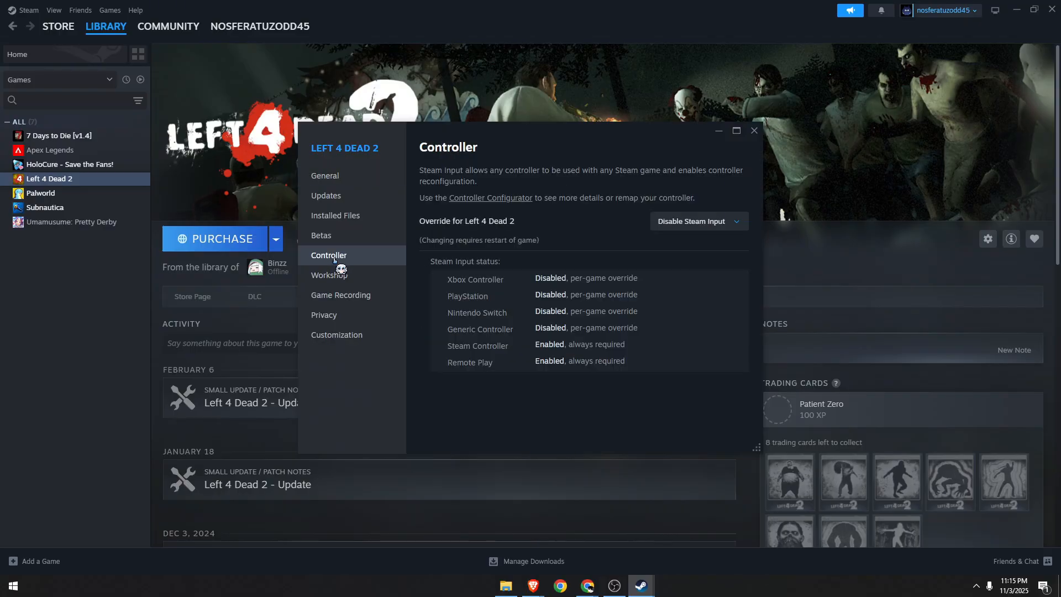
click(699, 221)
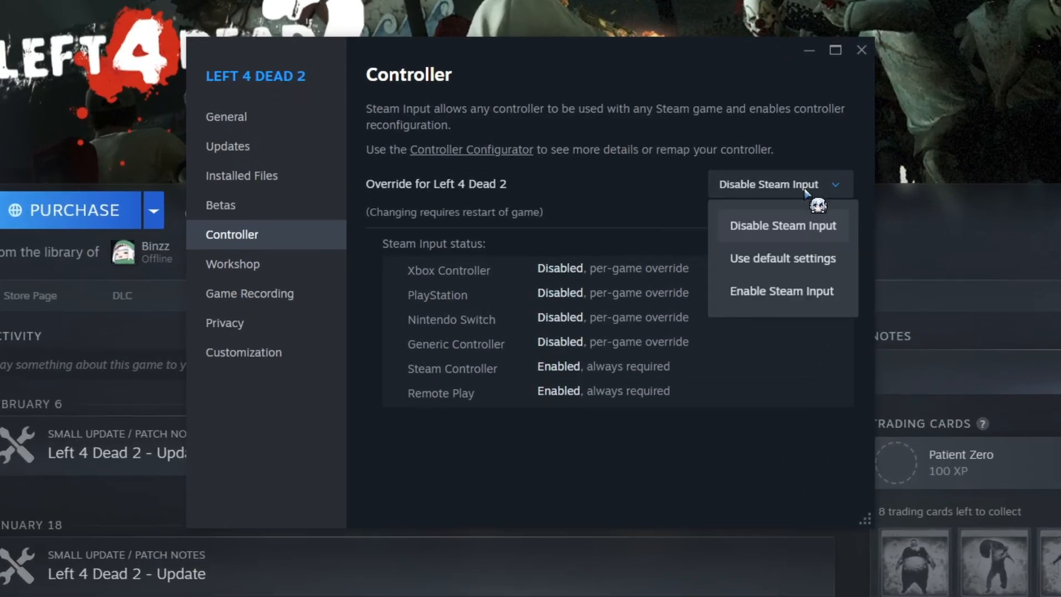
Try Use default settings briefly, then set the override back to Disable Steam Input.
click(782, 258)
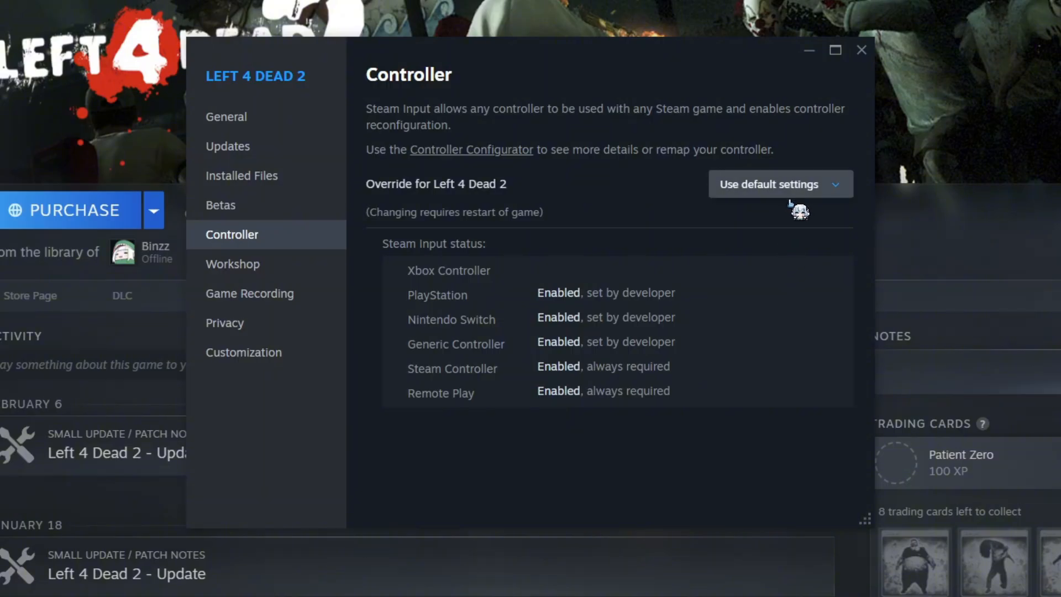
click(781, 183)
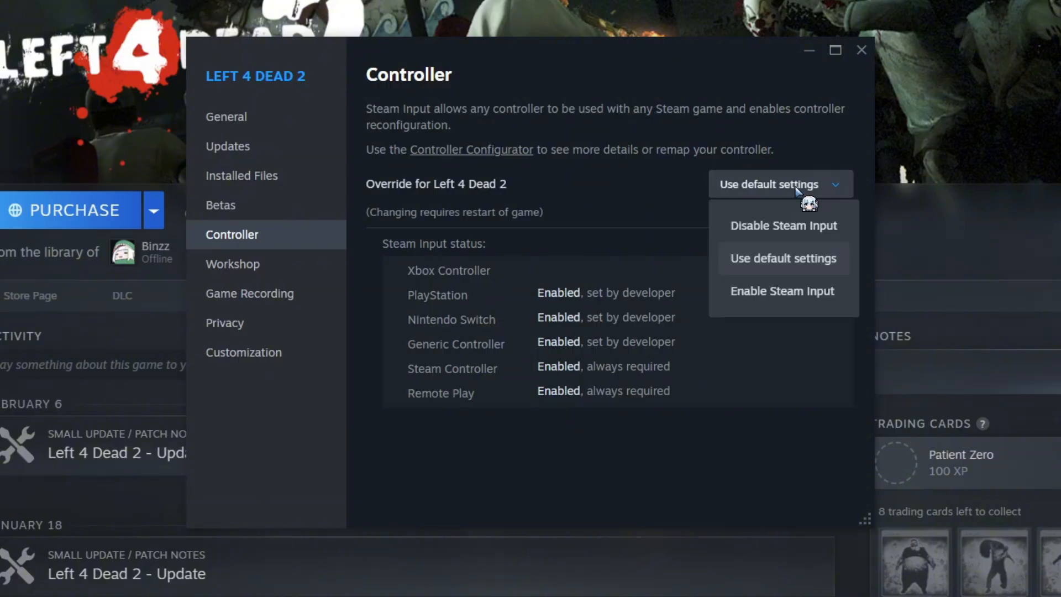
mouse_move(791, 234)
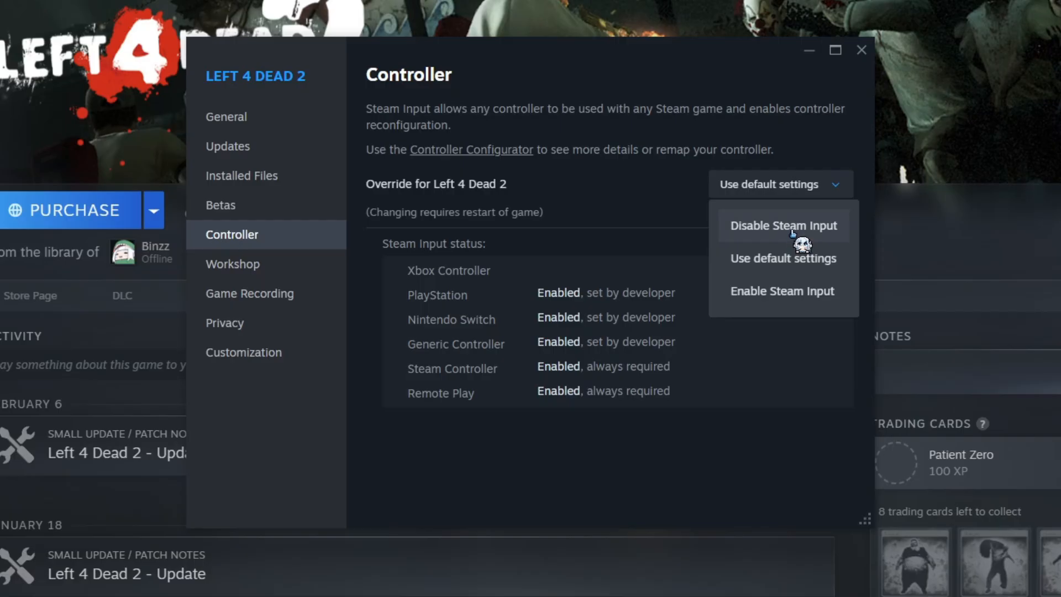
click(783, 226)
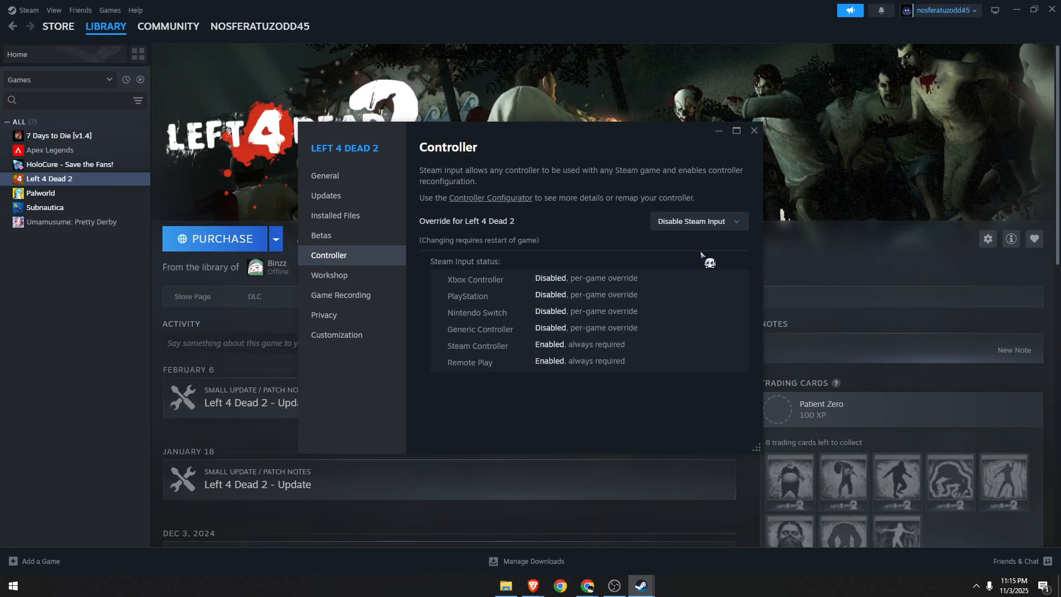
mouse_move(770, 156)
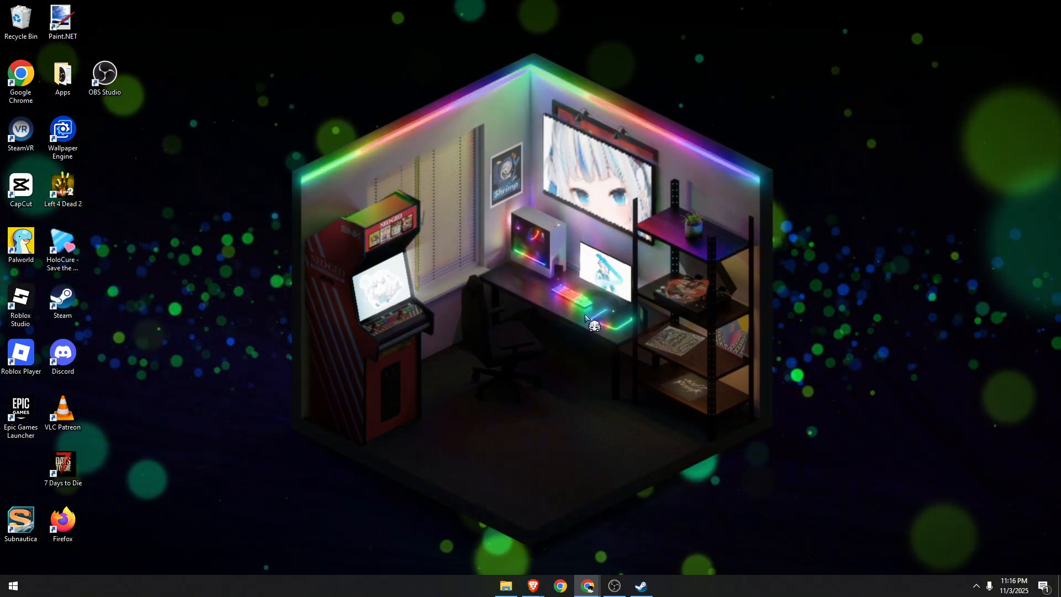
mouse_move(592, 395)
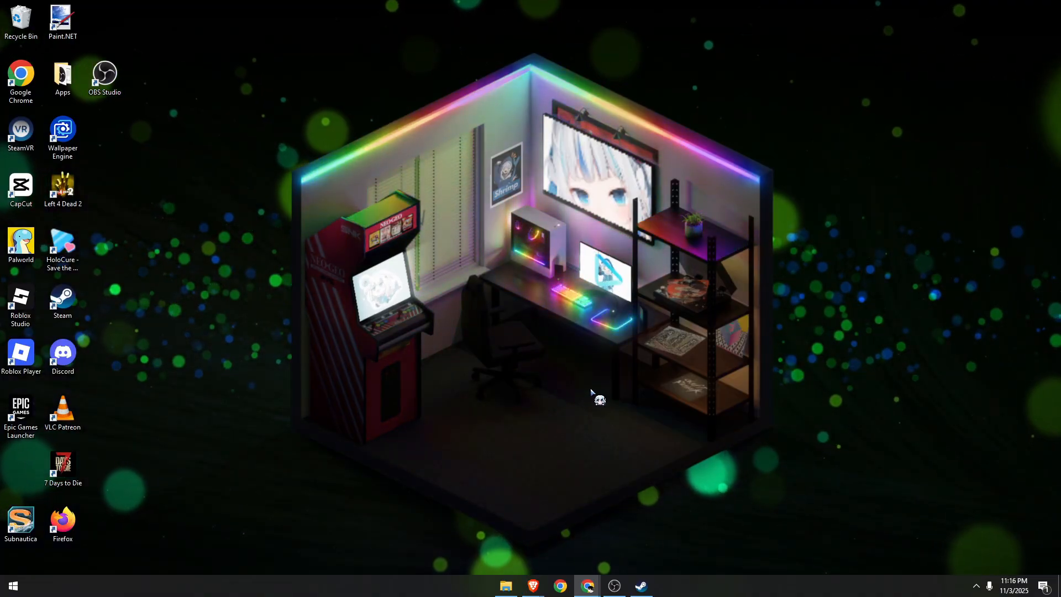